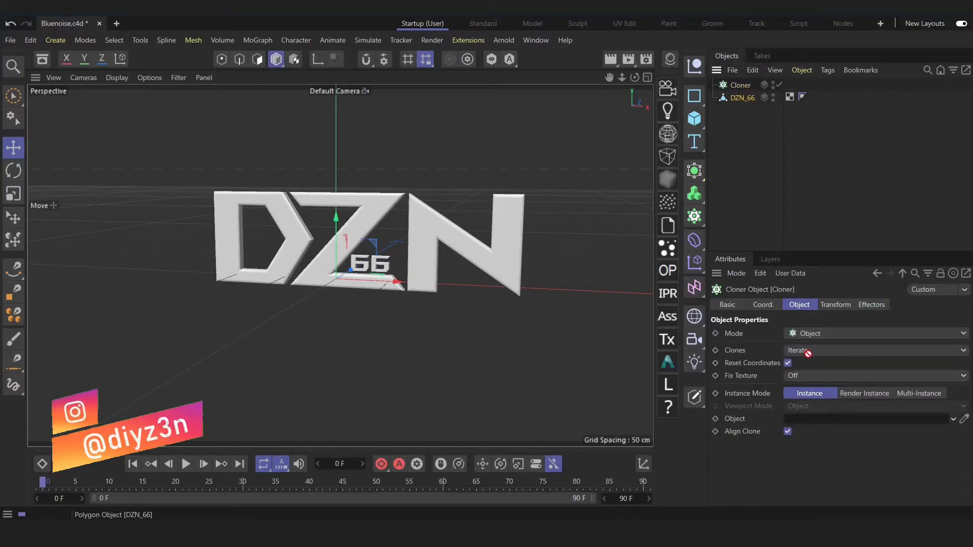
Clone a 1 cm Sphere onto the DZN_66 logo surface in Object mode and raise the clone count
click(694, 117)
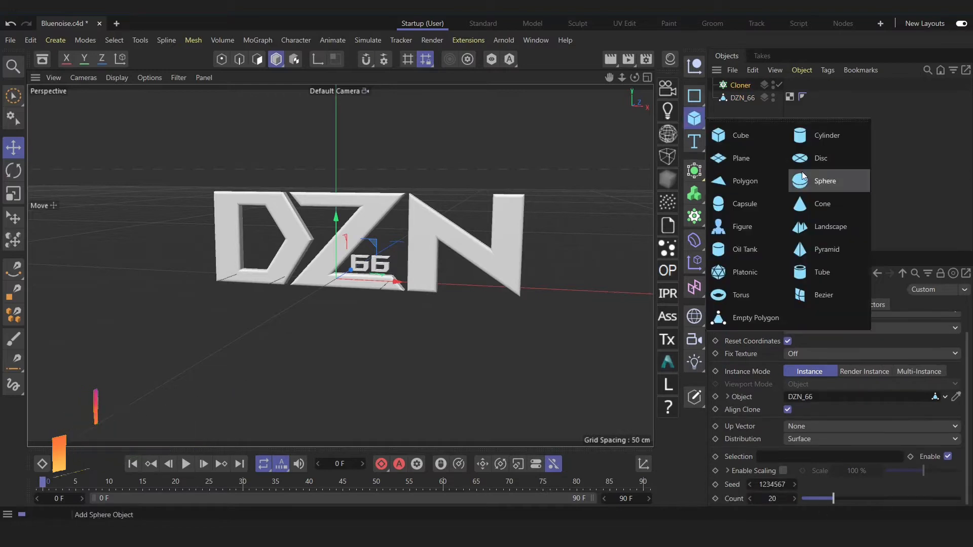
click(826, 180)
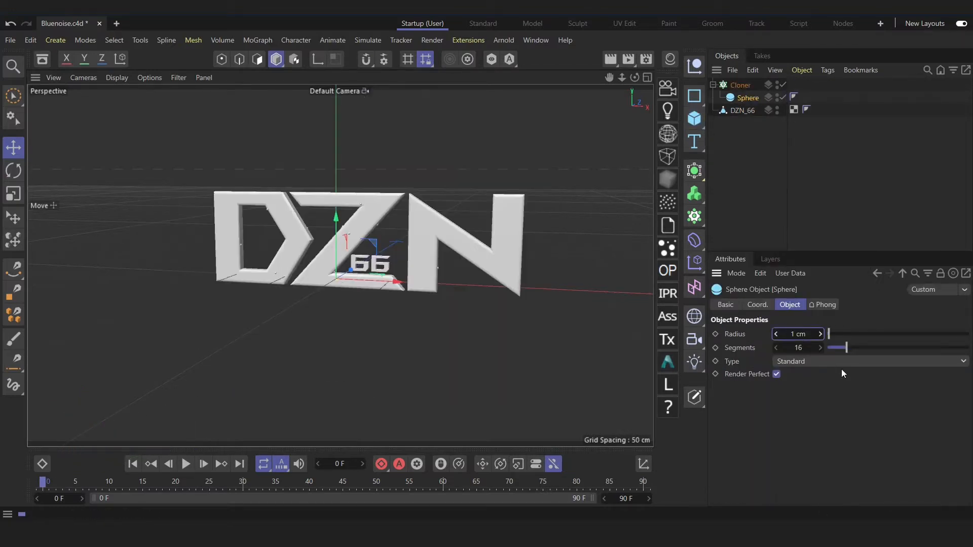
click(739, 85)
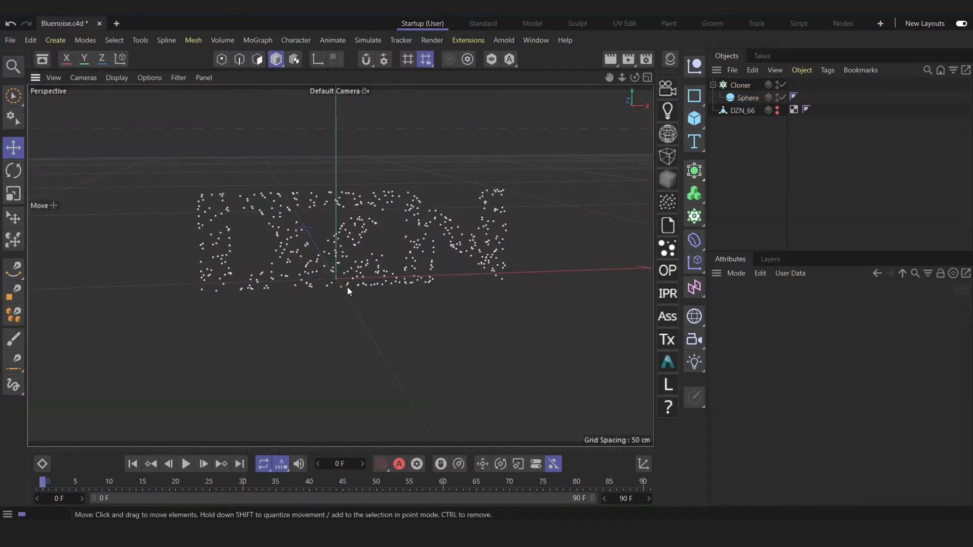
Add a Random effector with Position off, Uniform Scale on and Scale set to 5
click(738, 85)
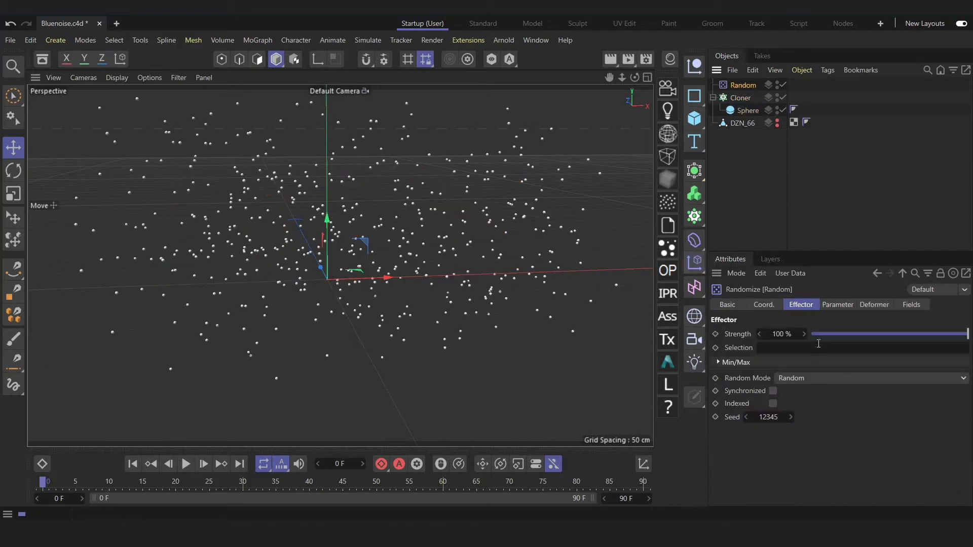
click(838, 304)
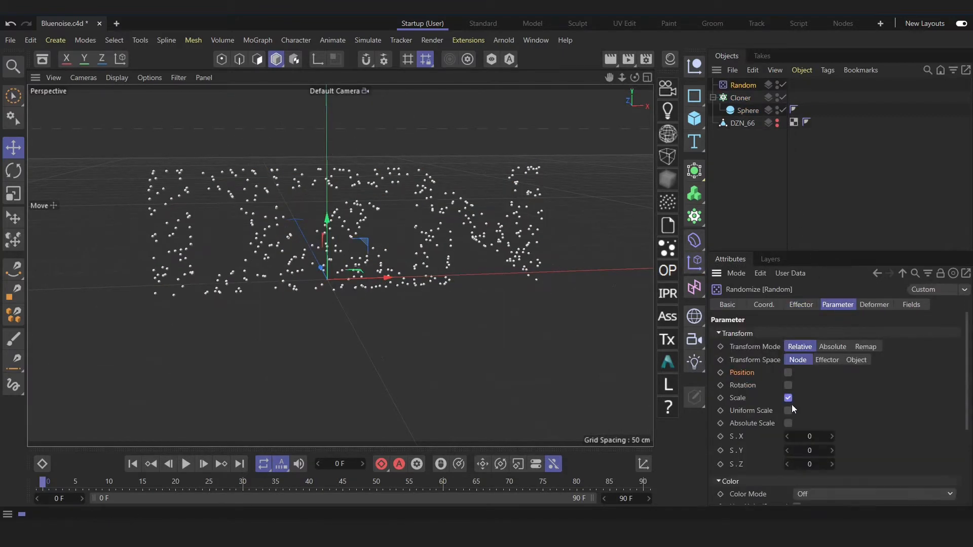
click(788, 410)
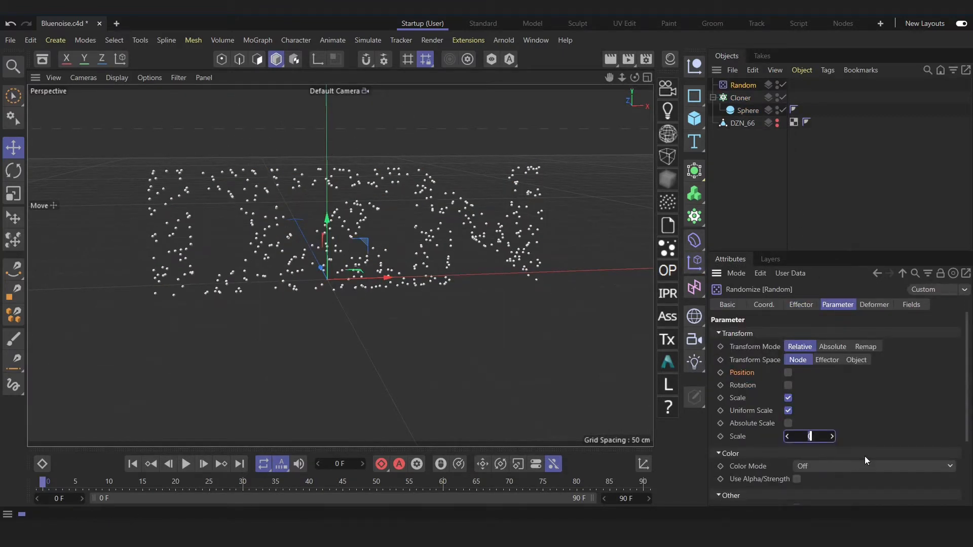
text(5)
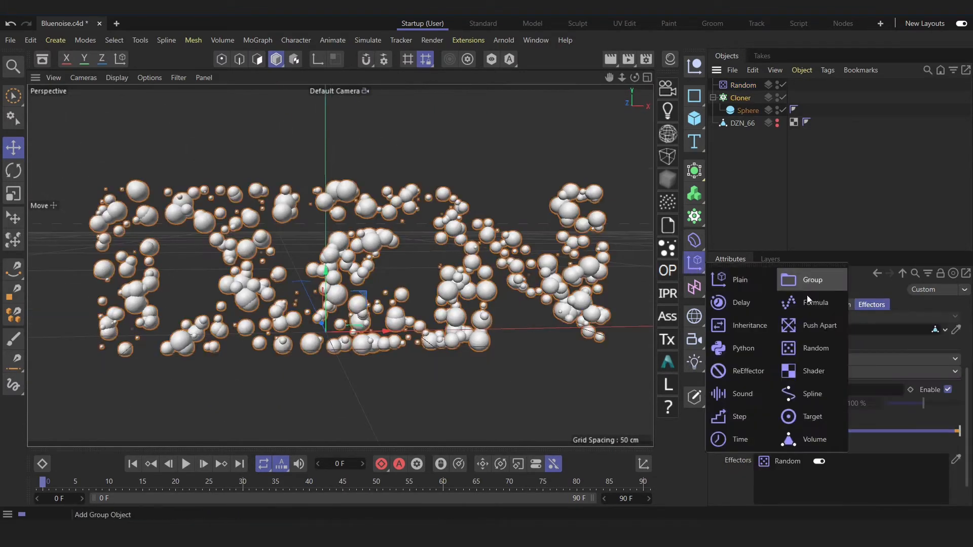
Add a Push Apart effector to the Cloner and review its Effectors list beside the Random one
click(816, 325)
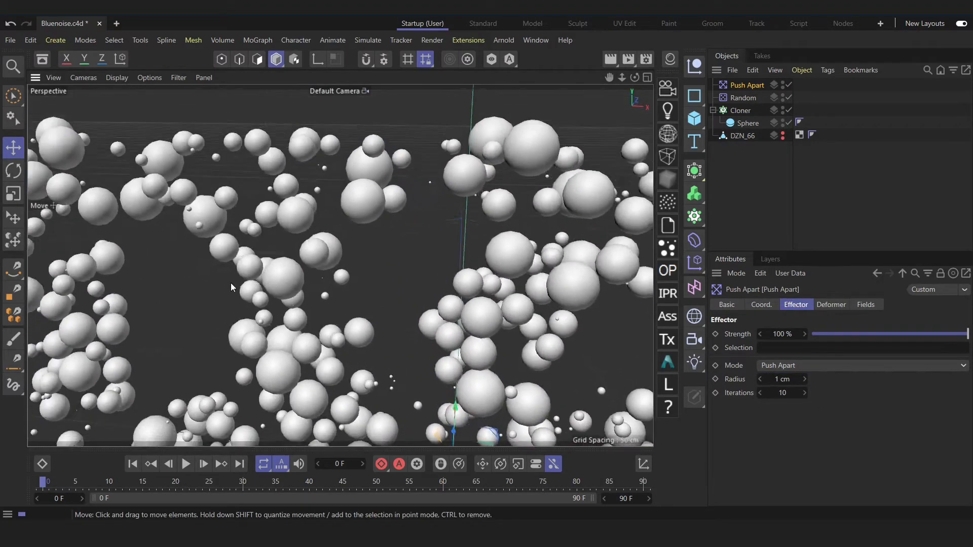
click(740, 111)
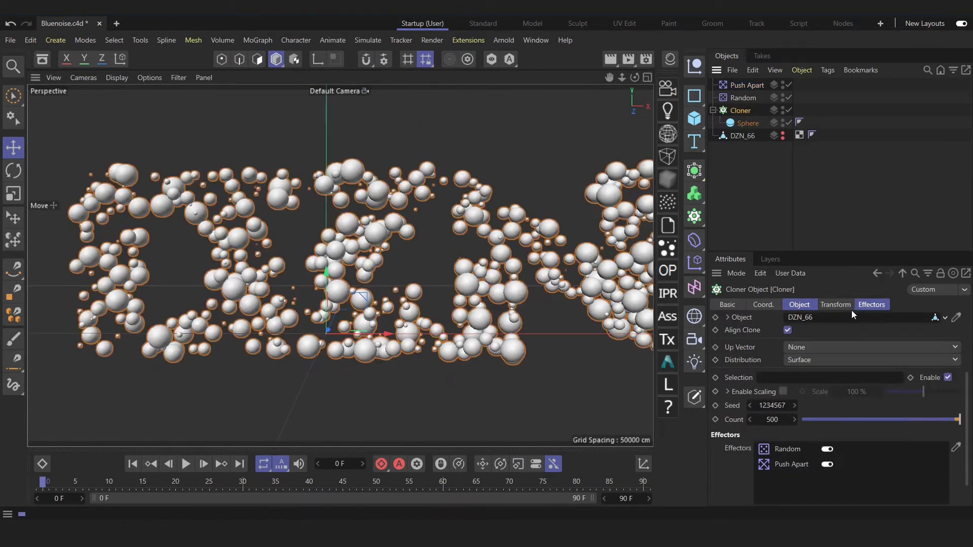
click(870, 305)
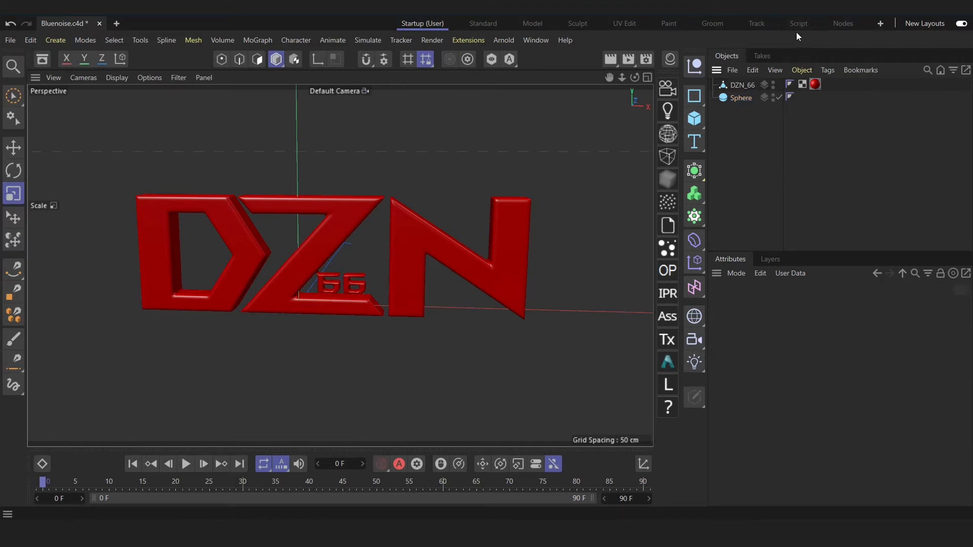
Switch to the Nodes layout and add a Matrix Op node from the Modifiers category
click(842, 23)
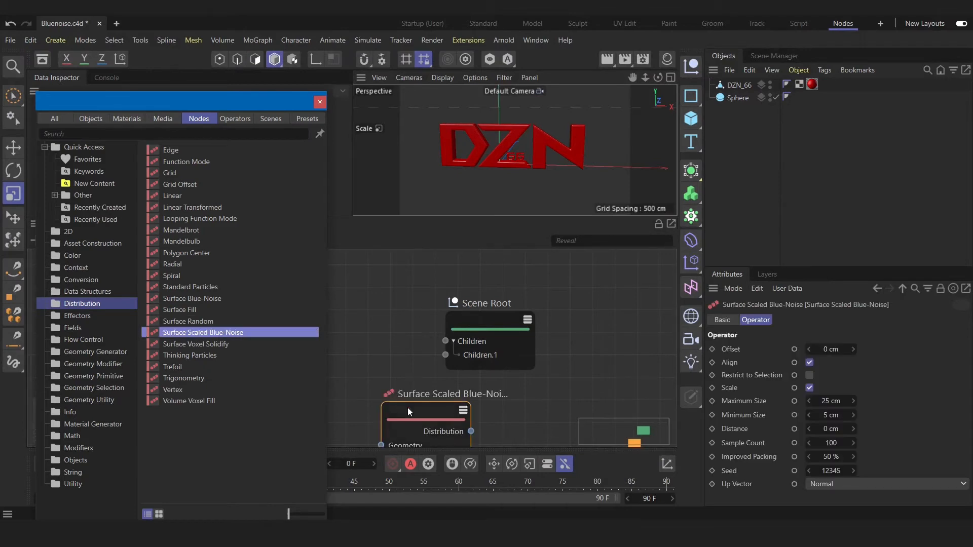
click(81, 447)
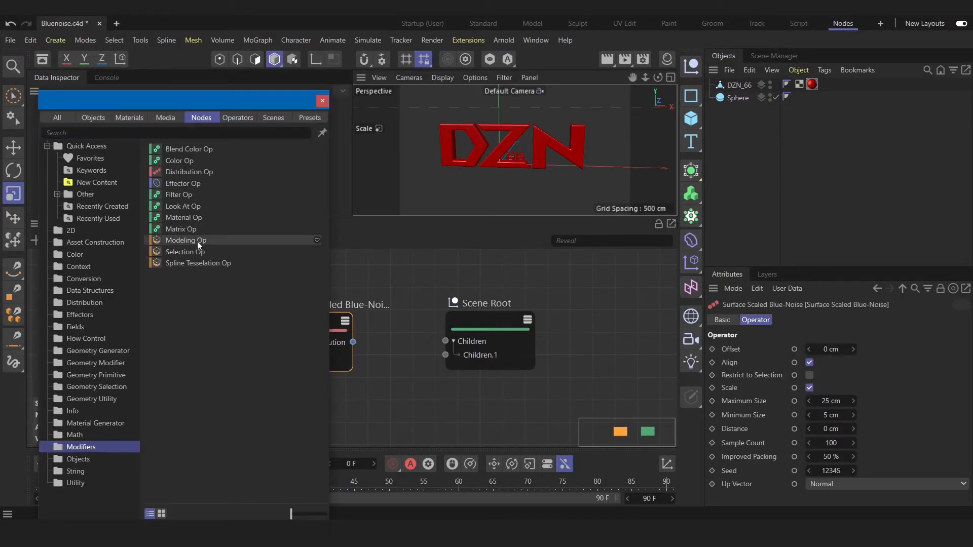
click(182, 229)
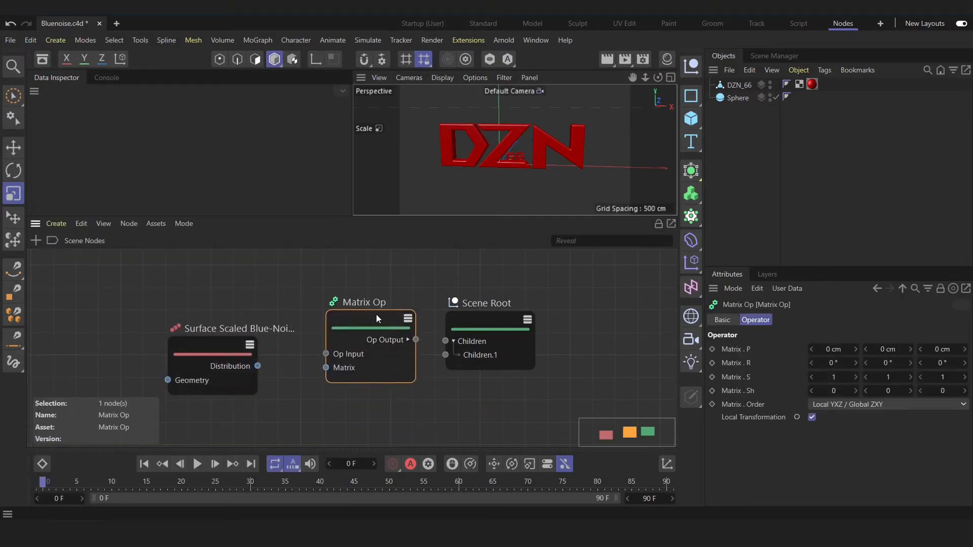
Import DZN_66 into the node graph as a Classic Object node exposing its Geometry output
click(737, 85)
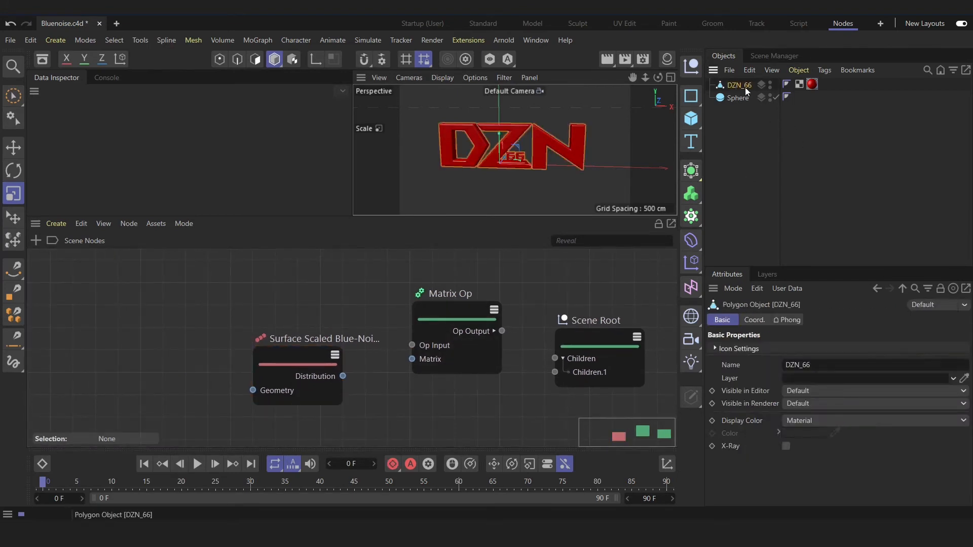
click(739, 85)
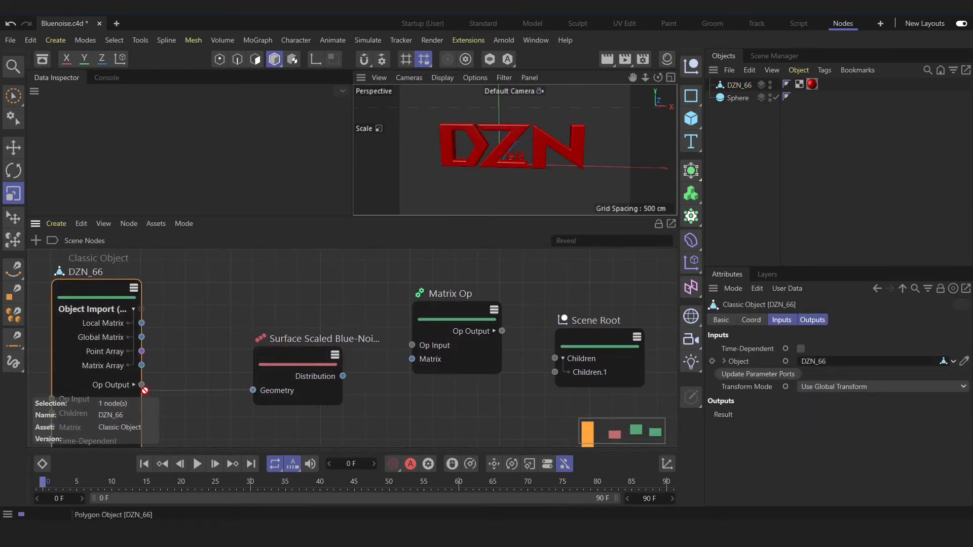
click(143, 385)
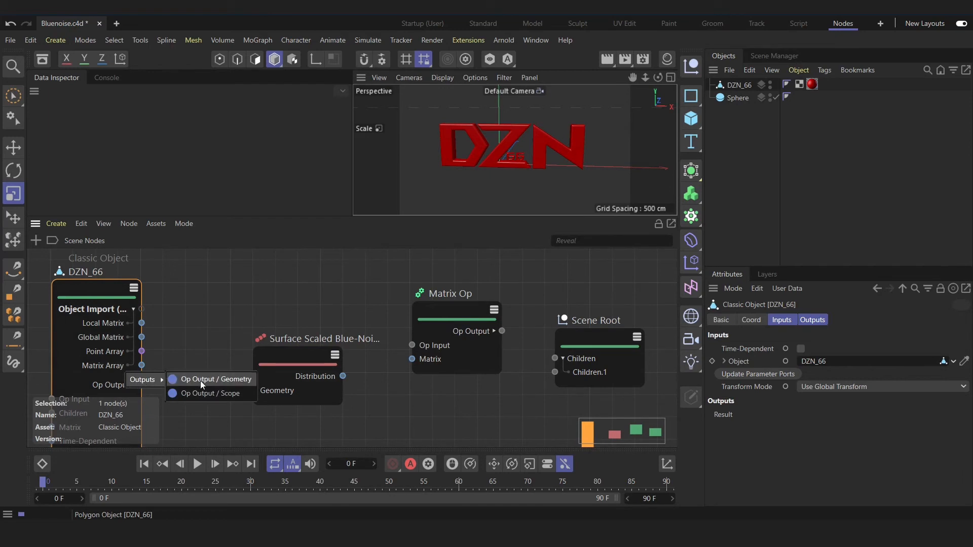